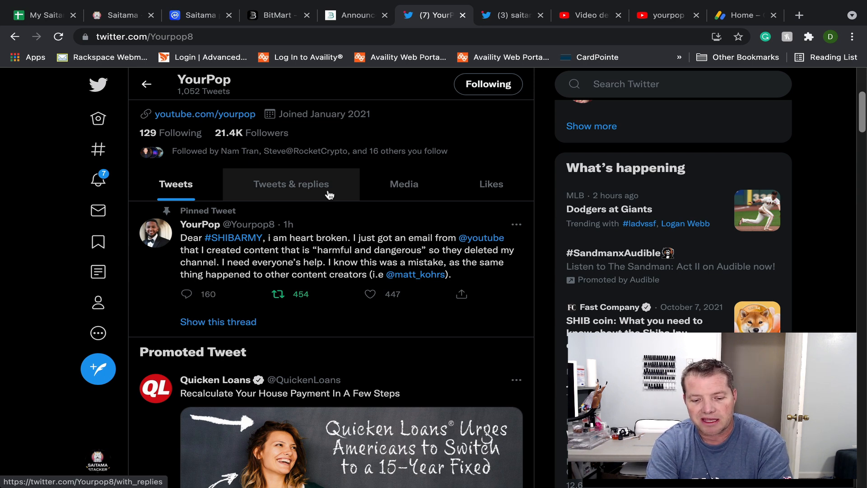
click(367, 294)
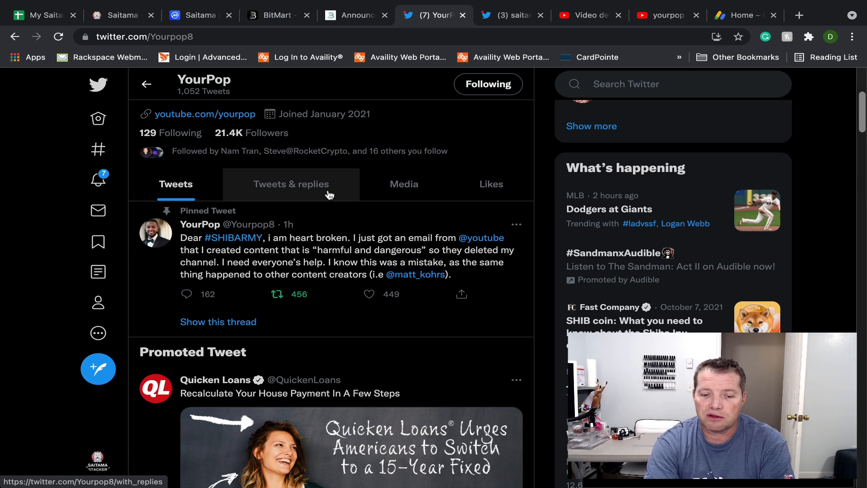
click(369, 294)
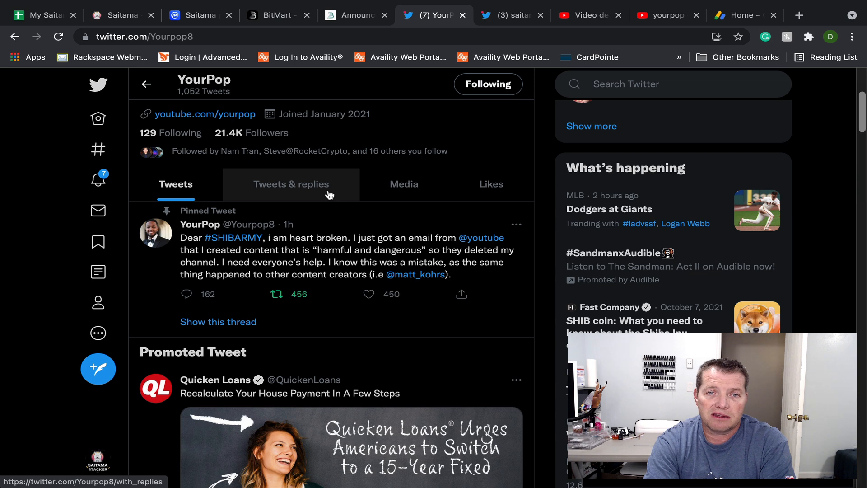
click(280, 294)
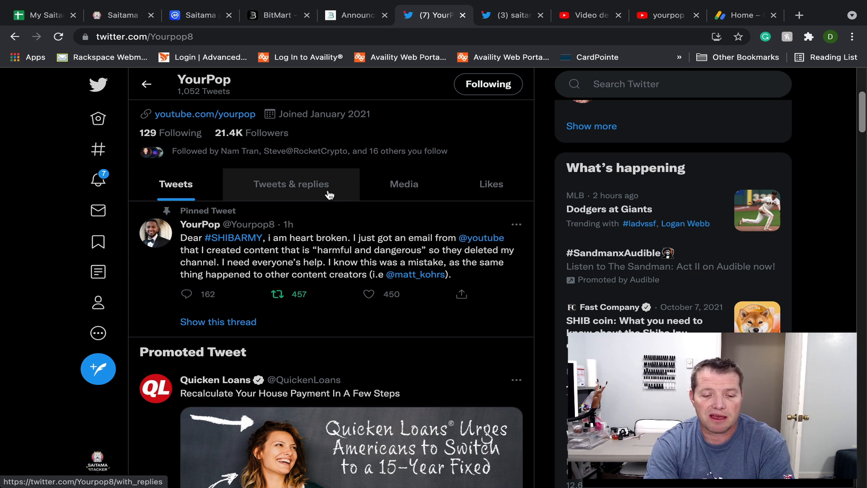
click(369, 294)
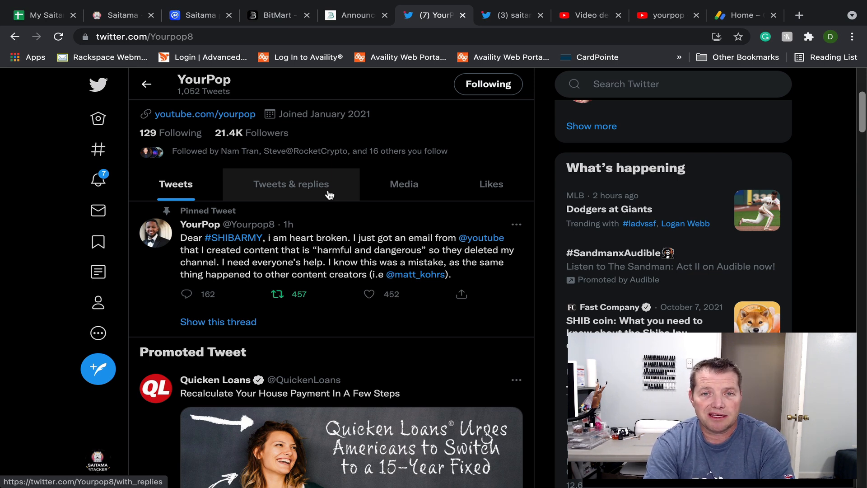
click(292, 293)
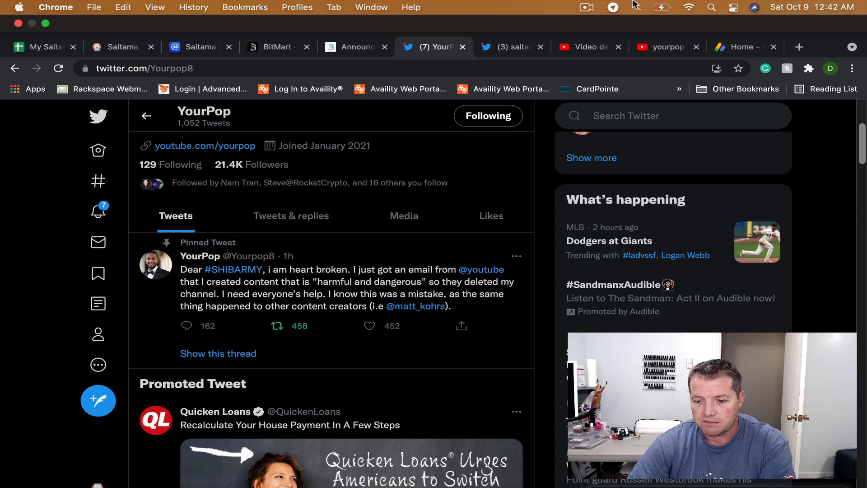
click(587, 7)
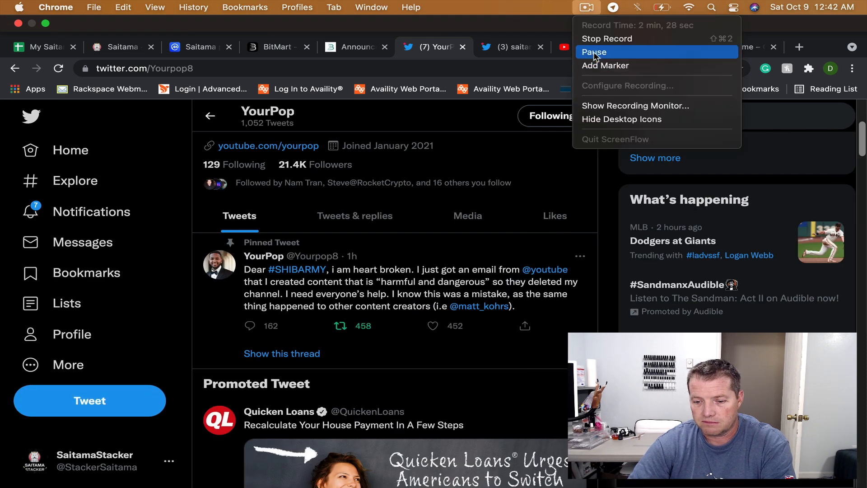